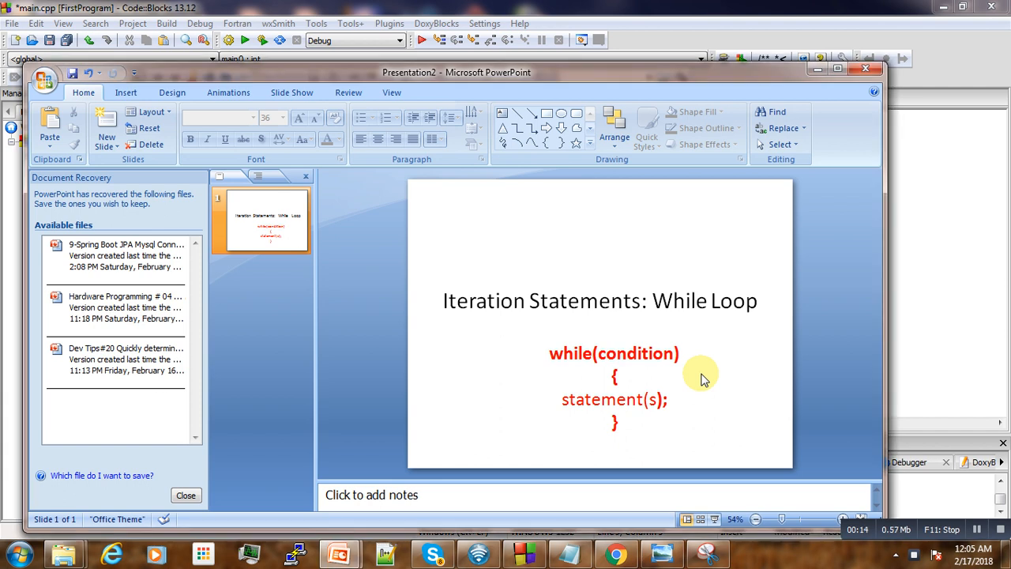
mouse_move(699, 381)
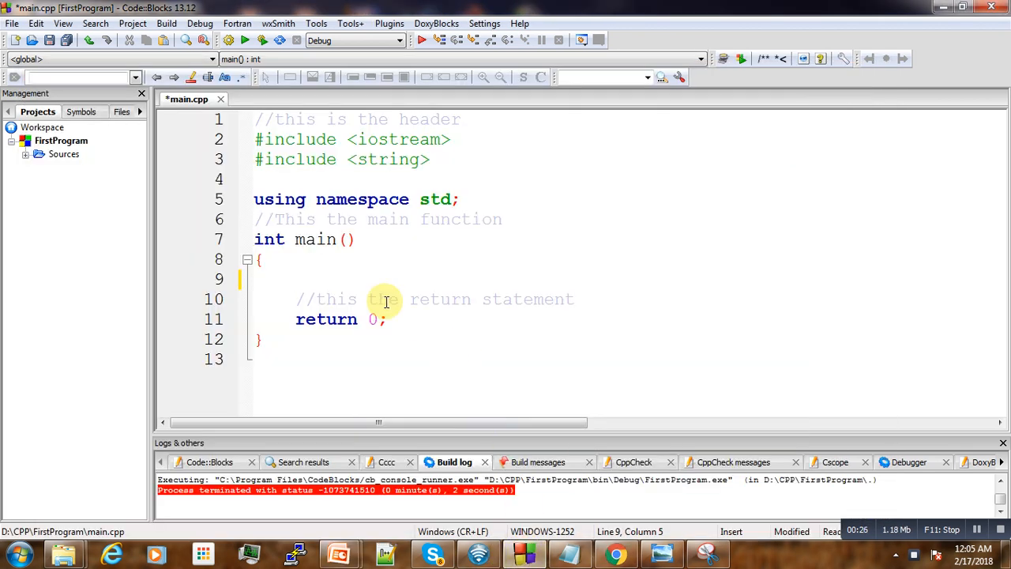
Declare an integer counter i initialised to 0 inside main().
type("int")
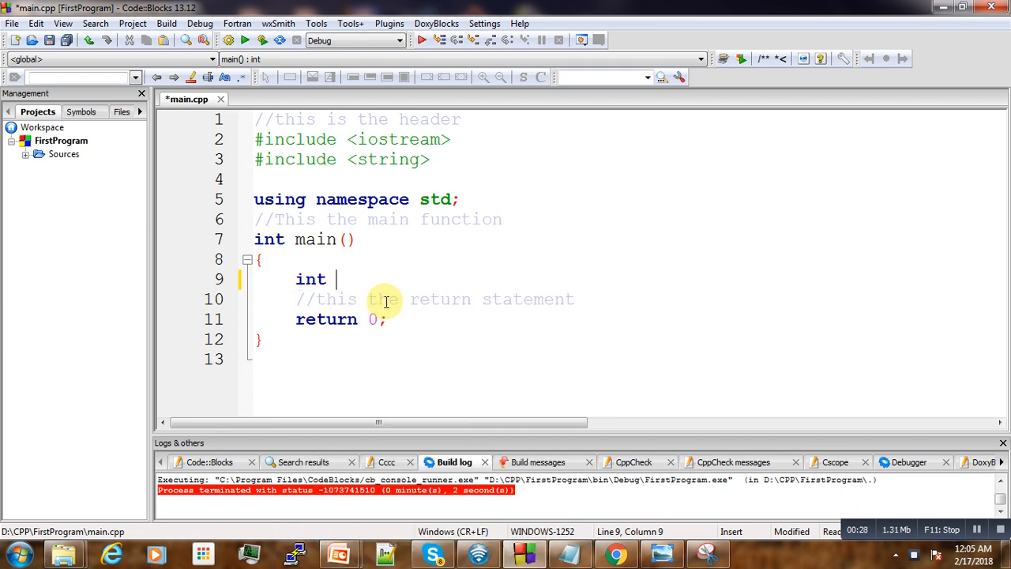
type("i")
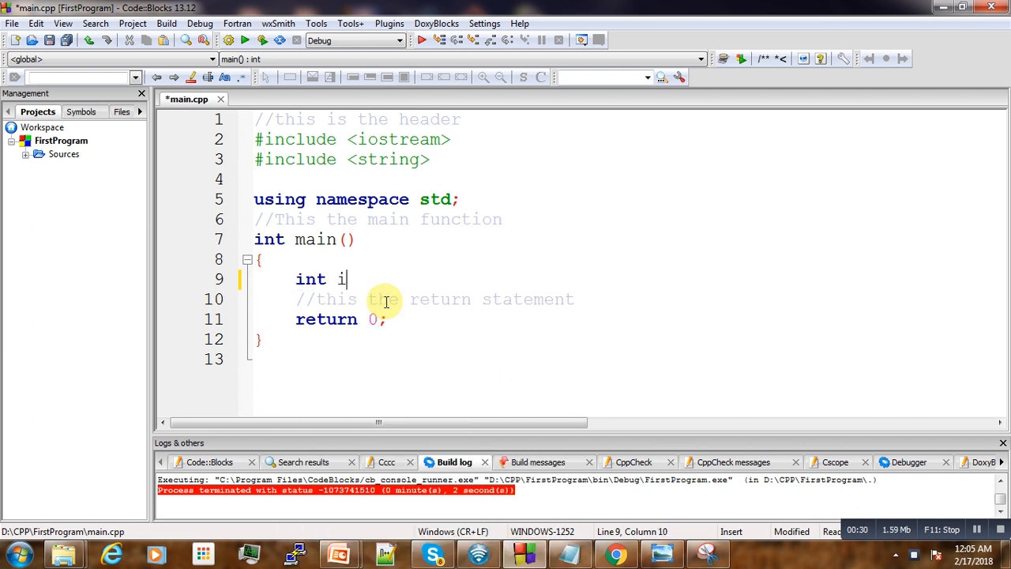
type("=")
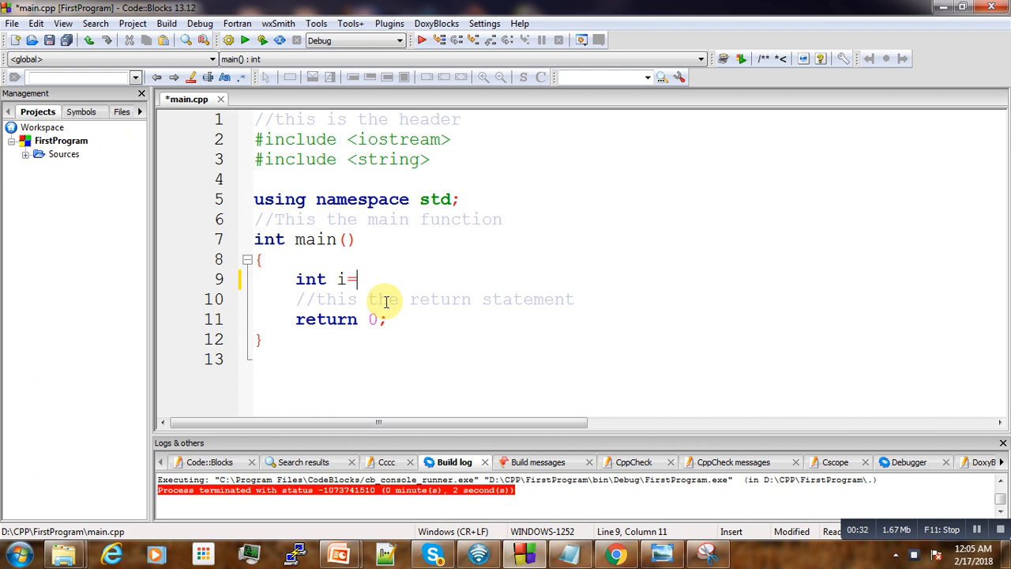
type("0;")
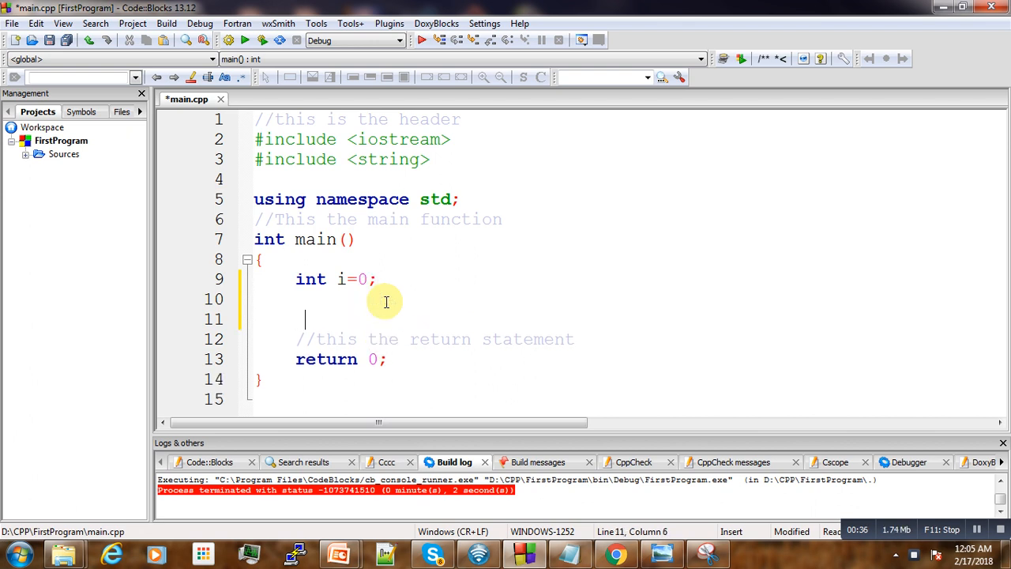
Start a while loop that runs while i is less than 5, with an opening brace.
type("while(")
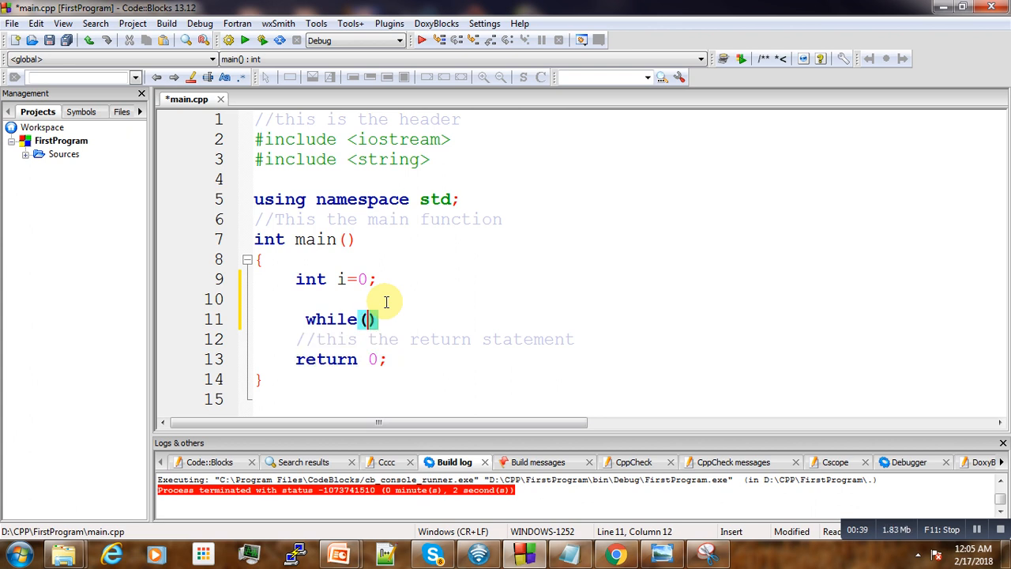
type("i <")
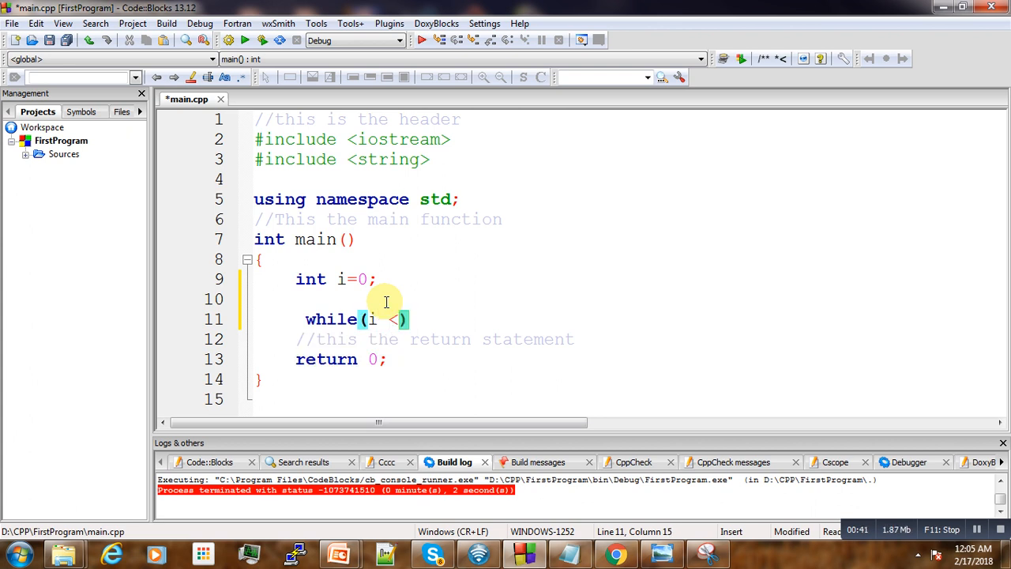
type("5")
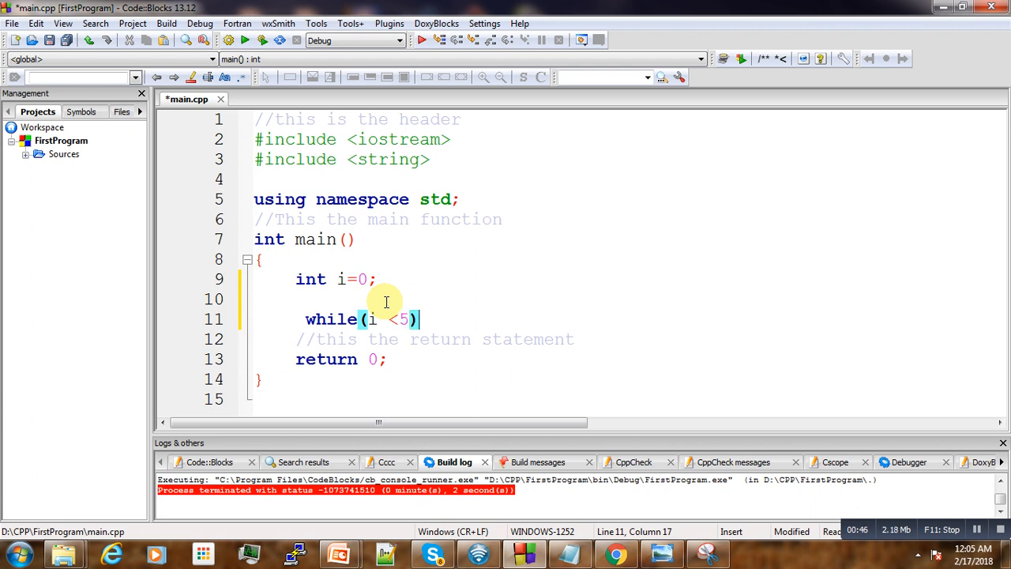
type("{")
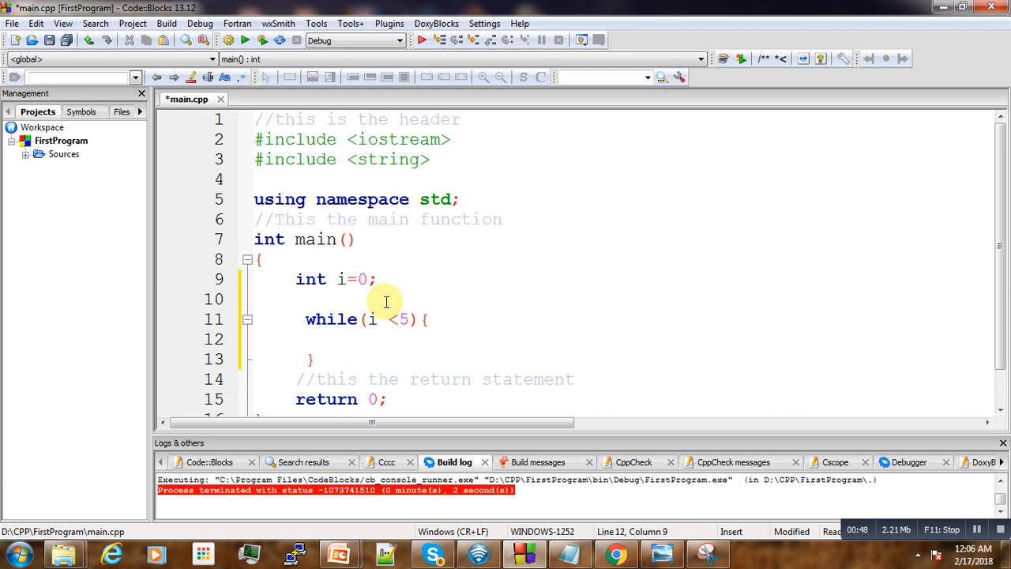
In the loop body, print i and the word "hello" on separate lines with cout and endl.
type("cout<< i")
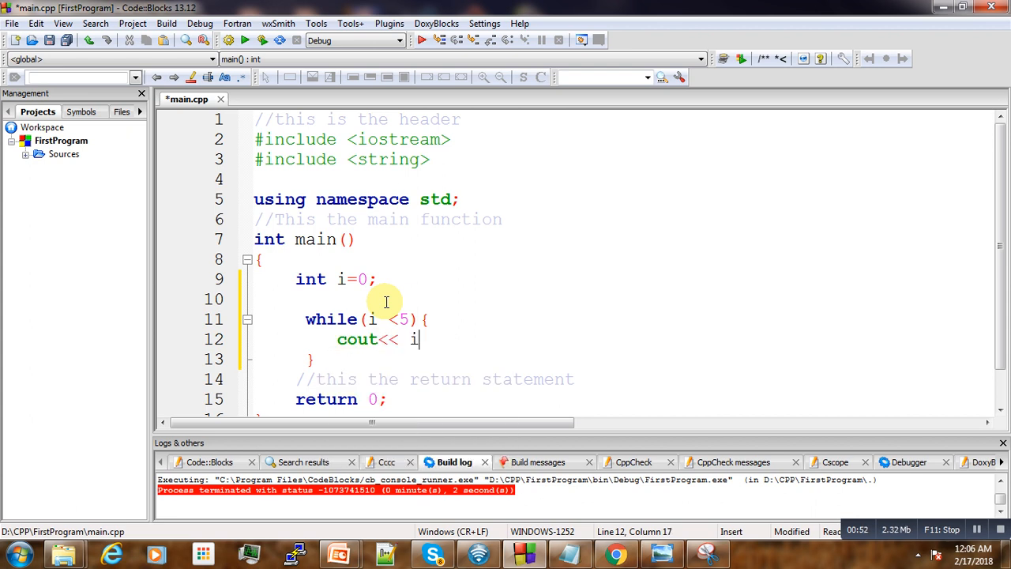
type("<<")
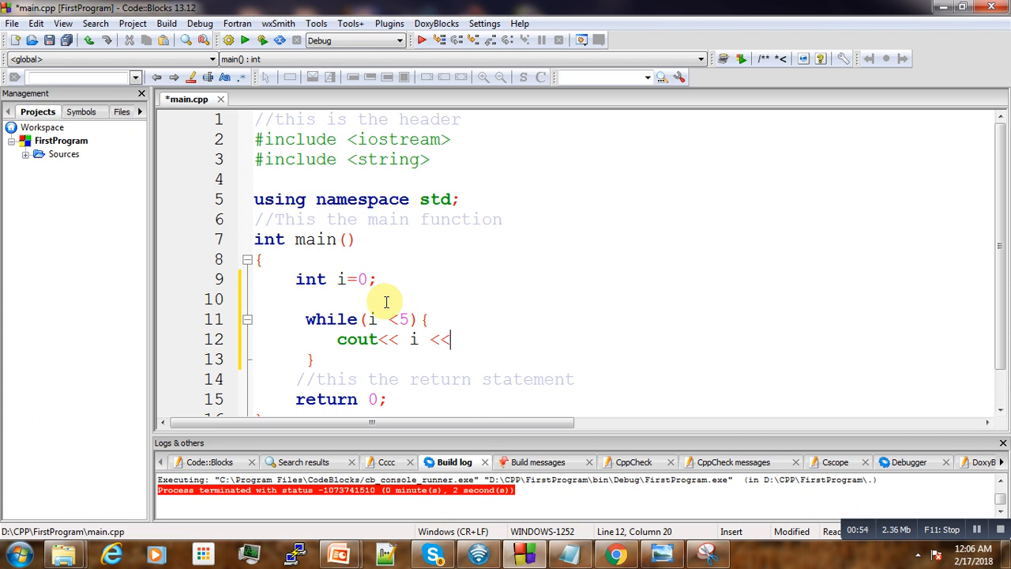
type("endl;")
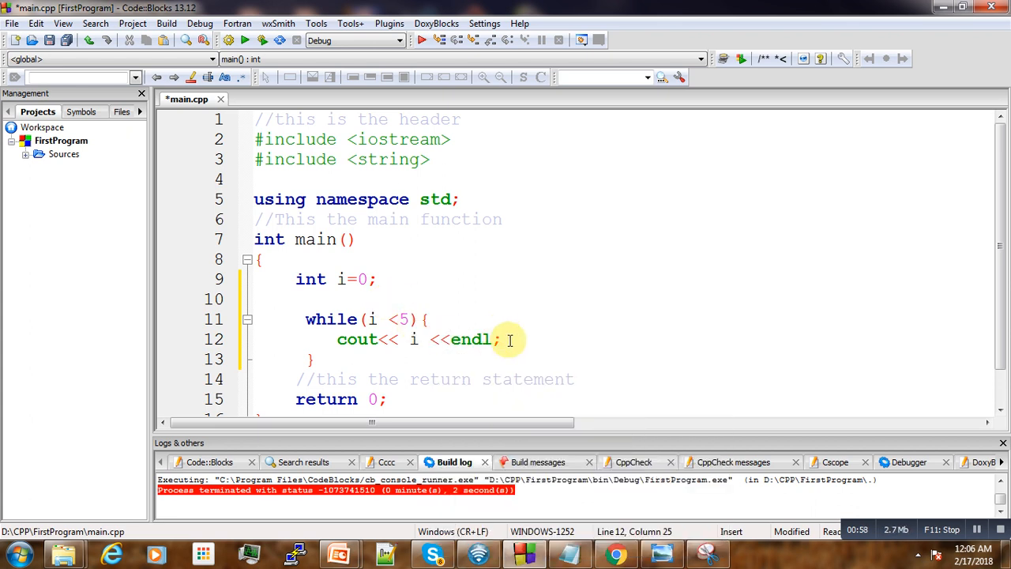
type("cout<<")
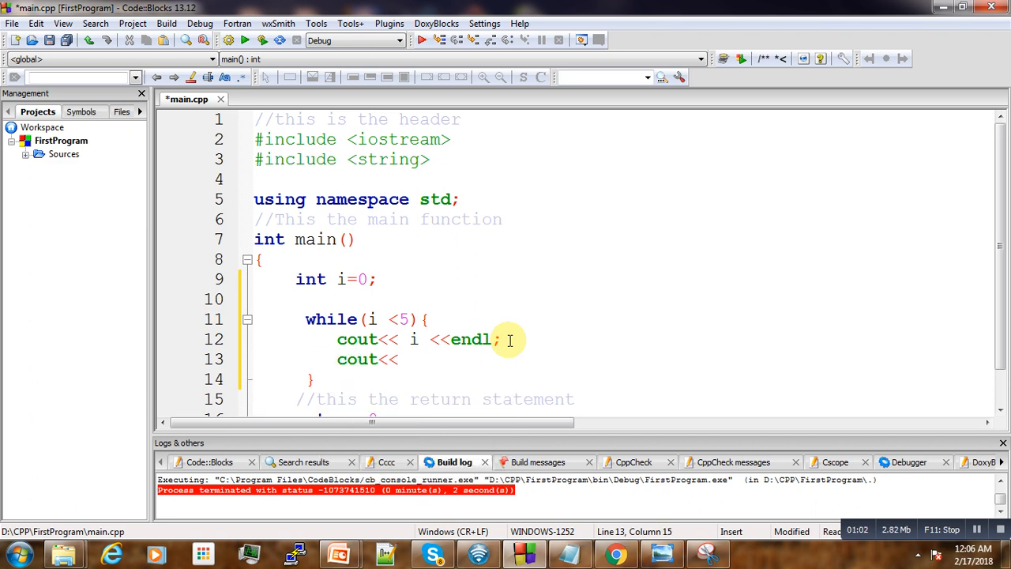
type("\"\"")
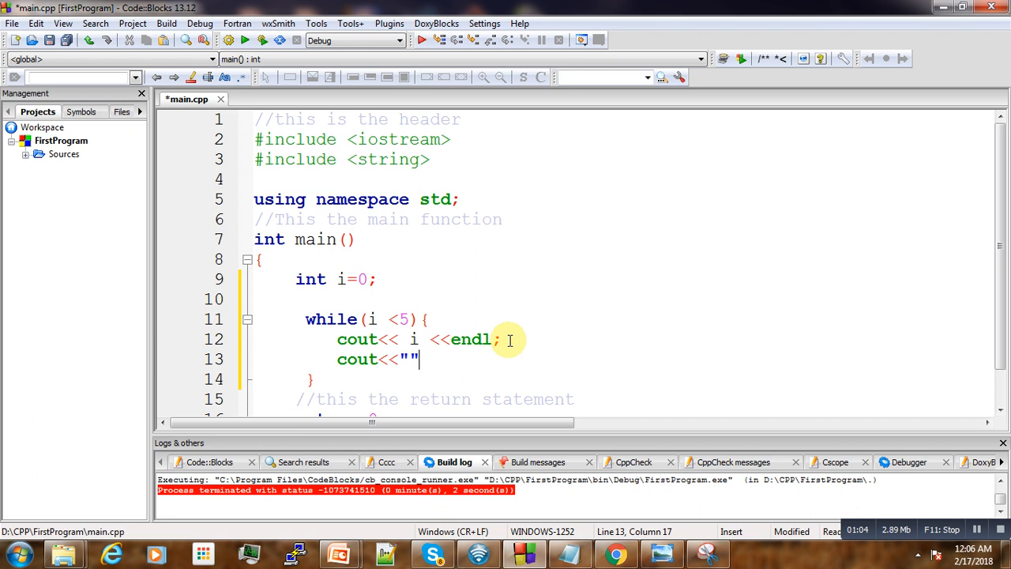
type("hello")
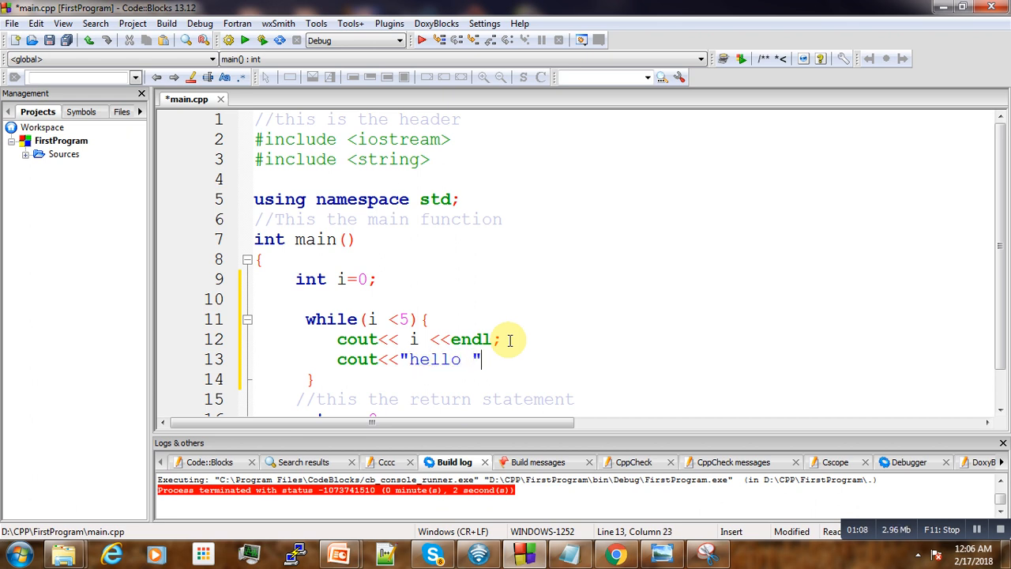
type("<<end")
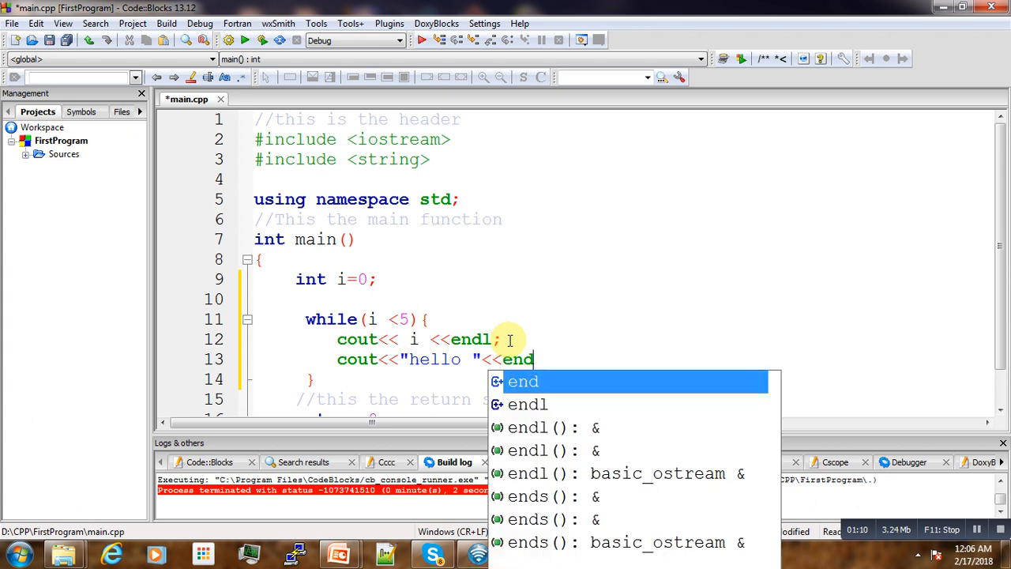
key("Enter")
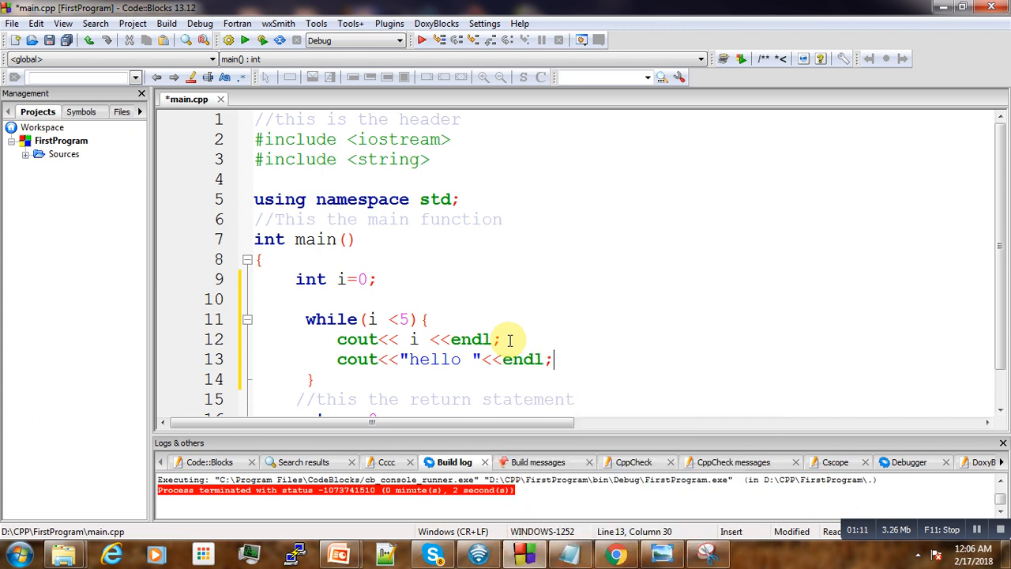
Increment i at the end of the loop body with i++;.
type("i")
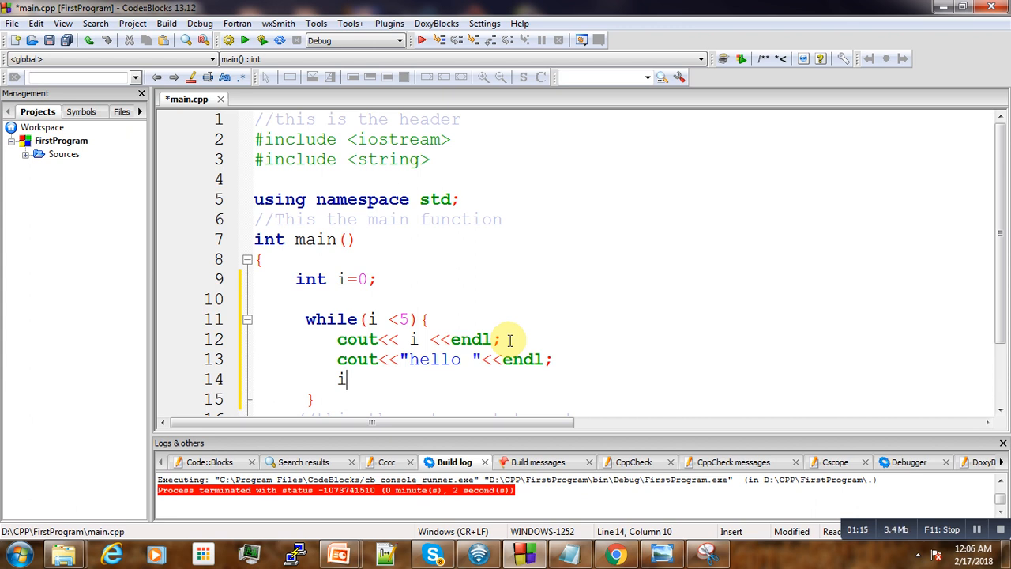
type("++;")
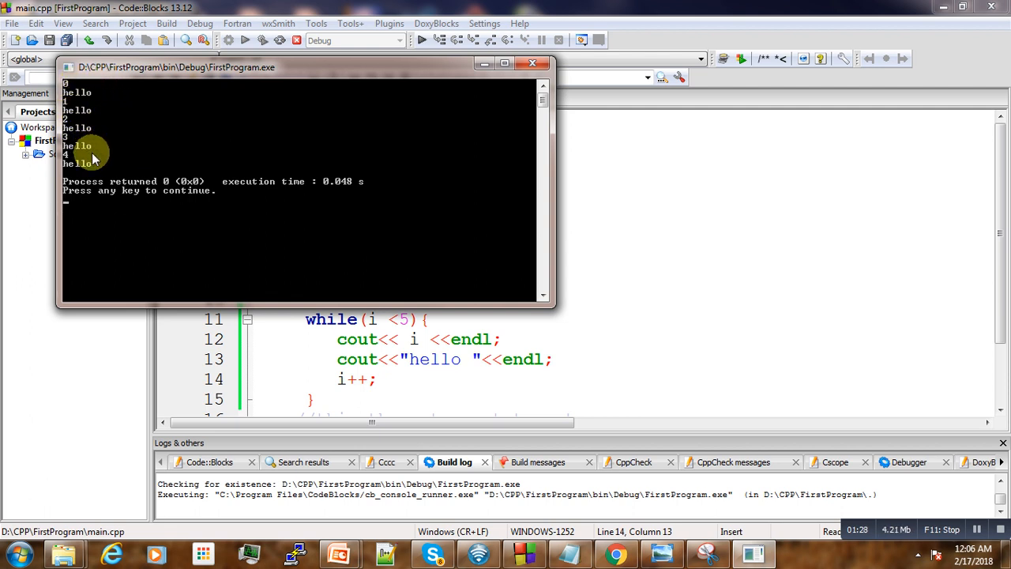
mouse_move(354, 147)
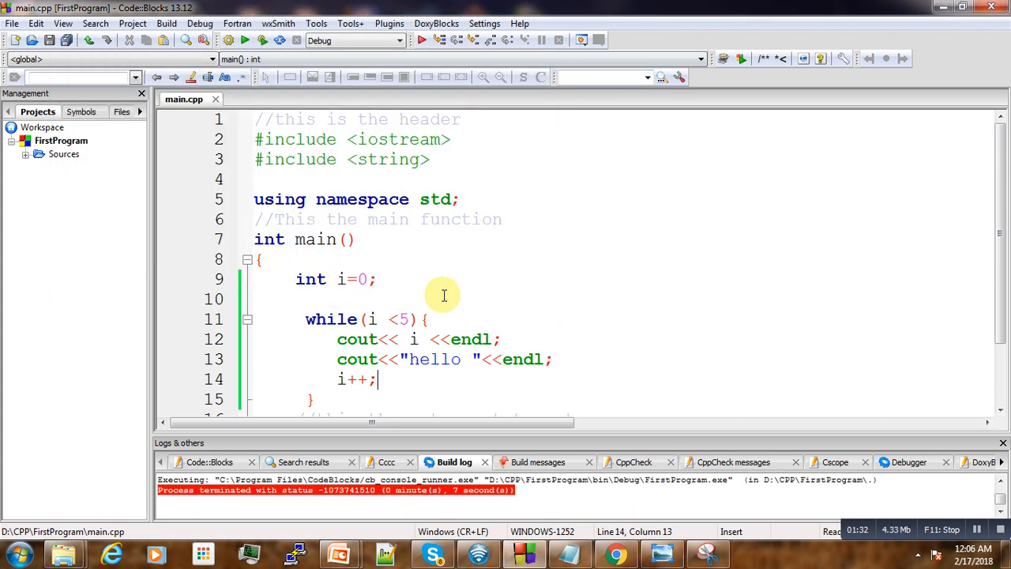
mouse_move(389, 320)
type(">1")
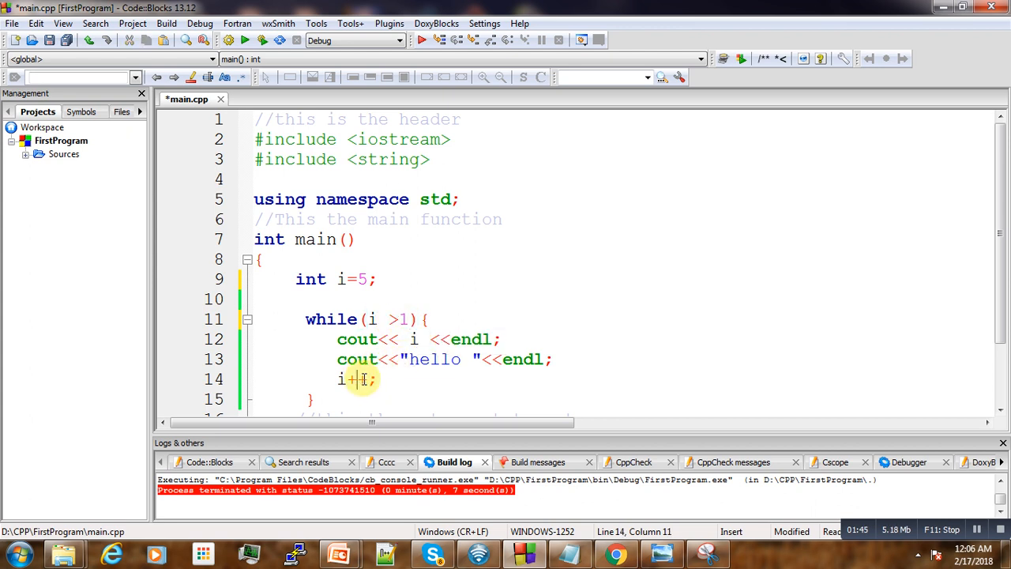
Replace the increment i++ with a decrement i-- for the countdown.
key("BackSpace")
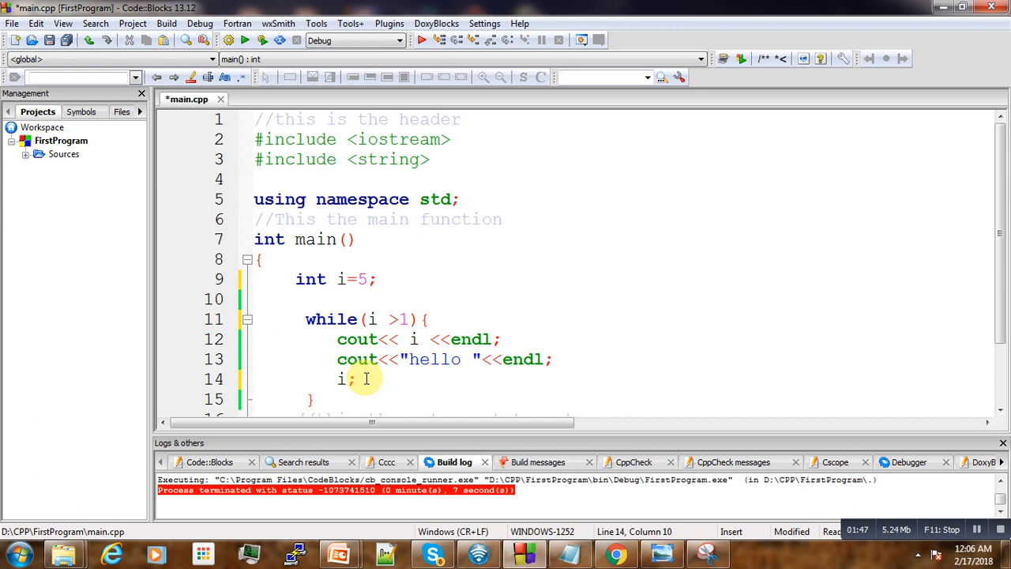
type("--")
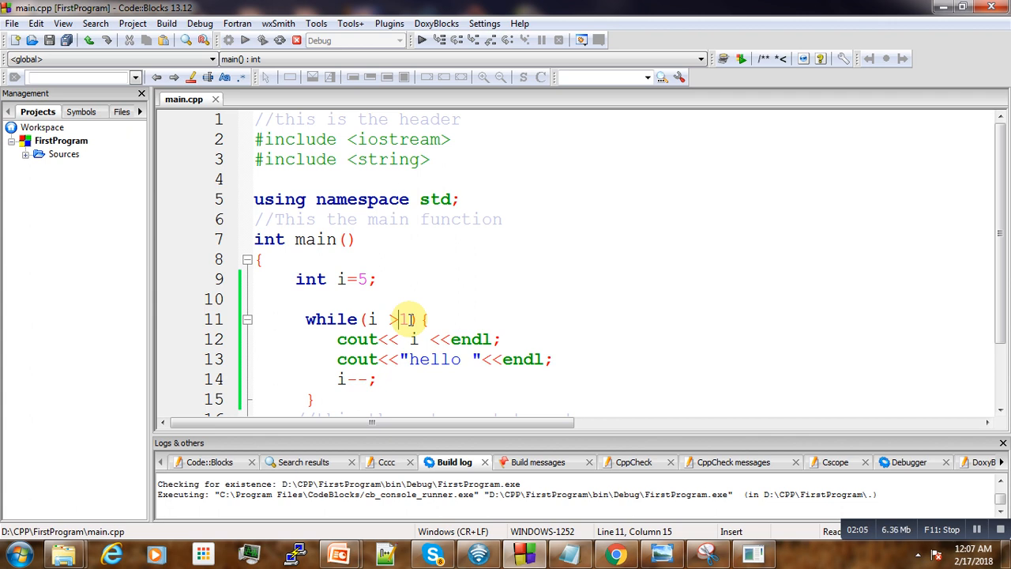
Change the loop condition to i >= 1 so the countdown includes 1.
type("=")
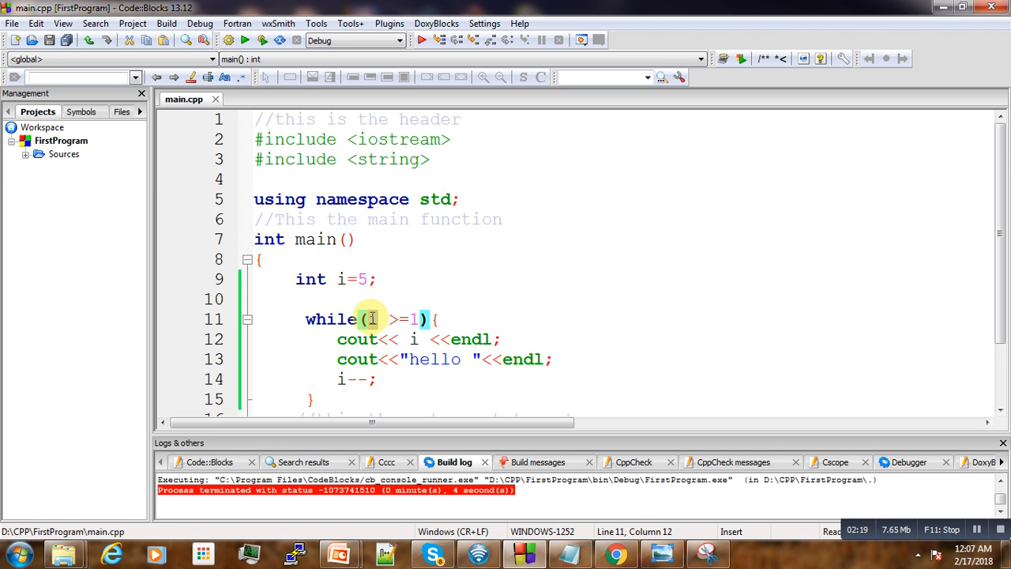
Make the condition 3 >= 1 (always true) and build-run the endless hello loop.
type("3")
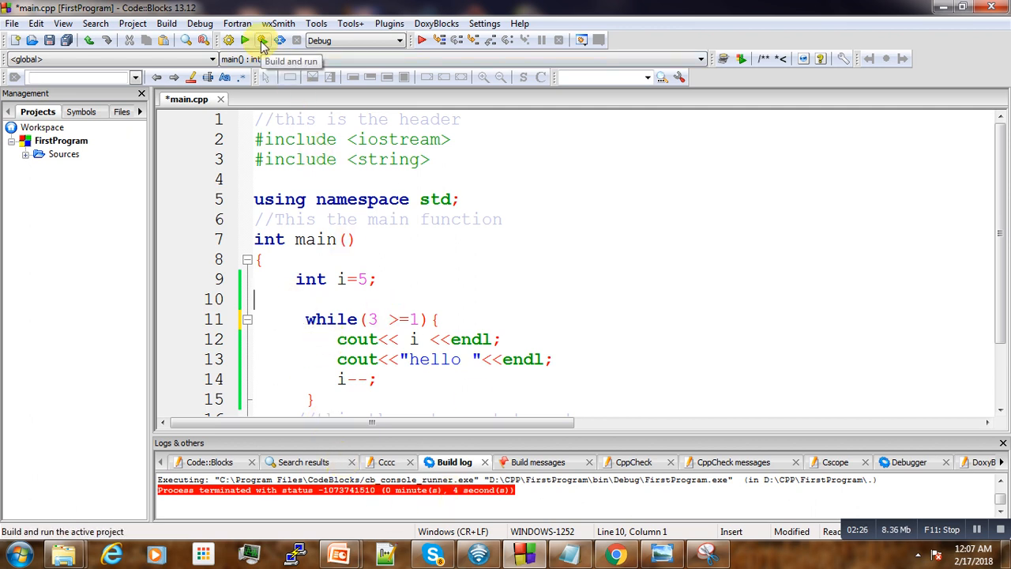
left_click(263, 41)
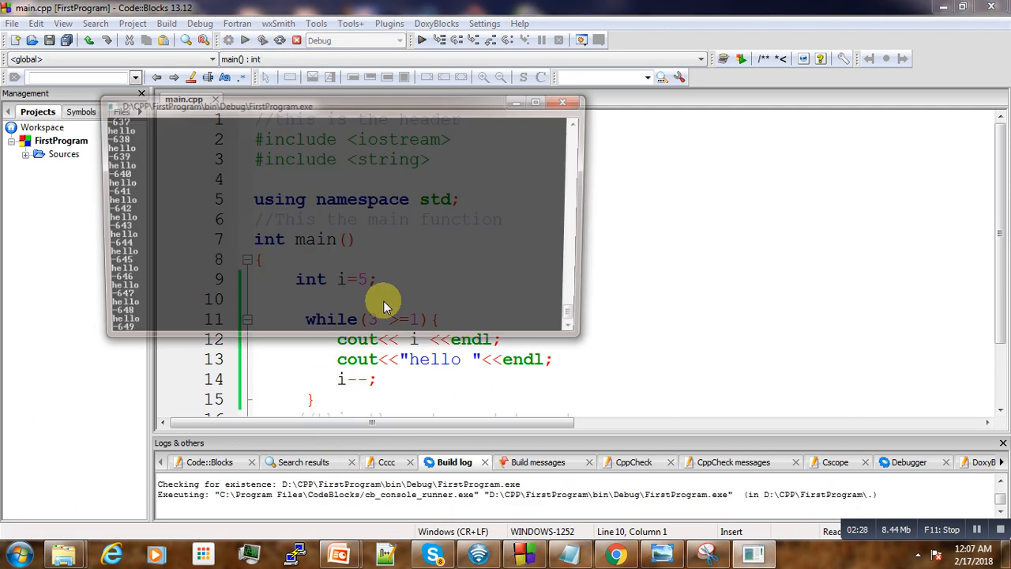